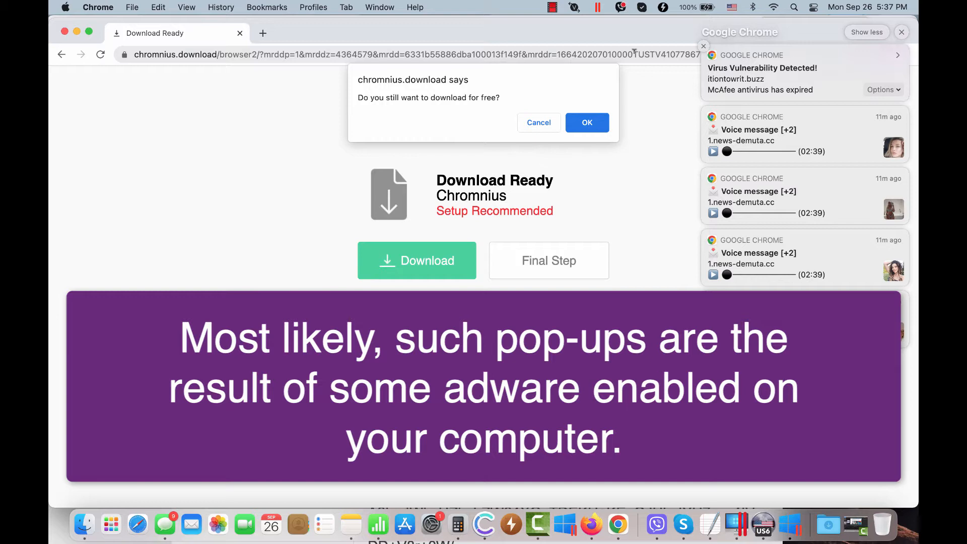
pyautogui.moveTo(302, 40)
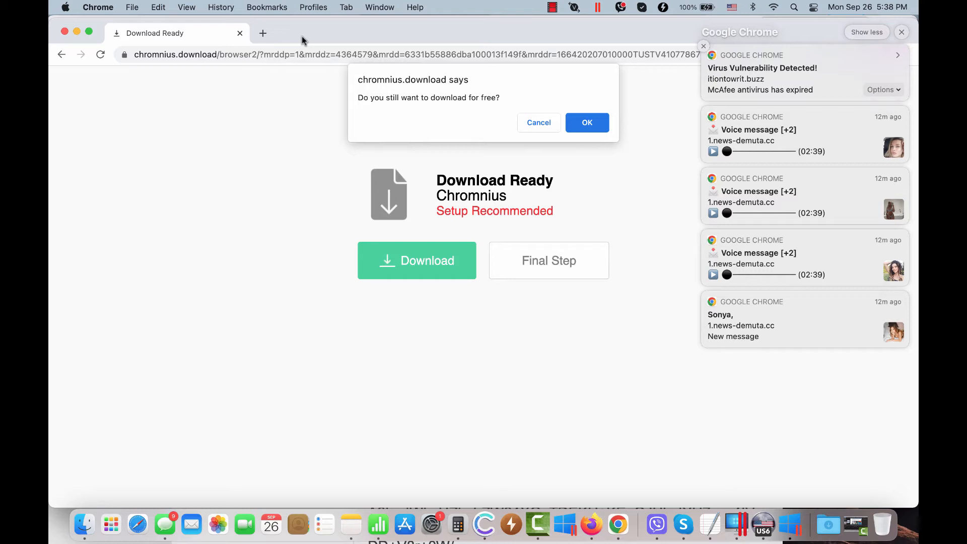
pyautogui.moveTo(264, 84)
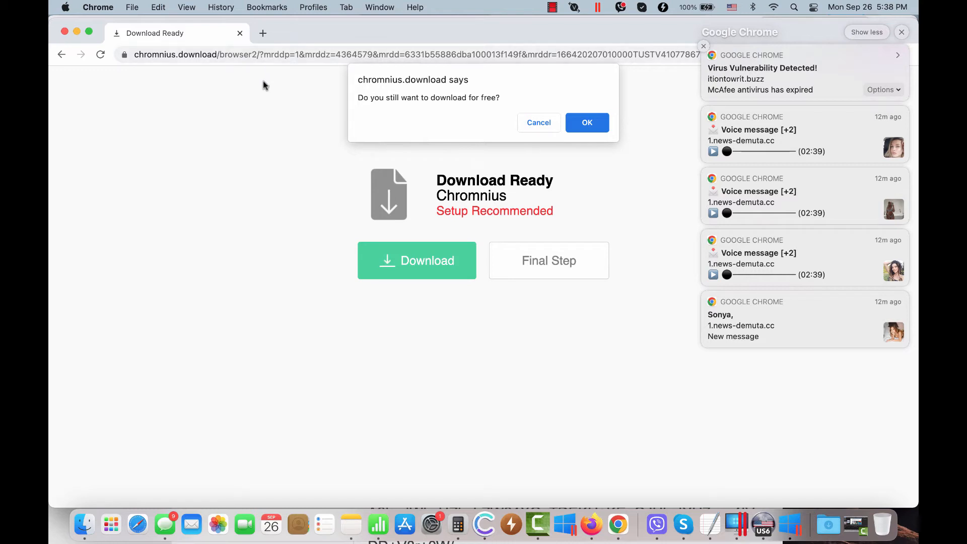
pyautogui.moveTo(276, 125)
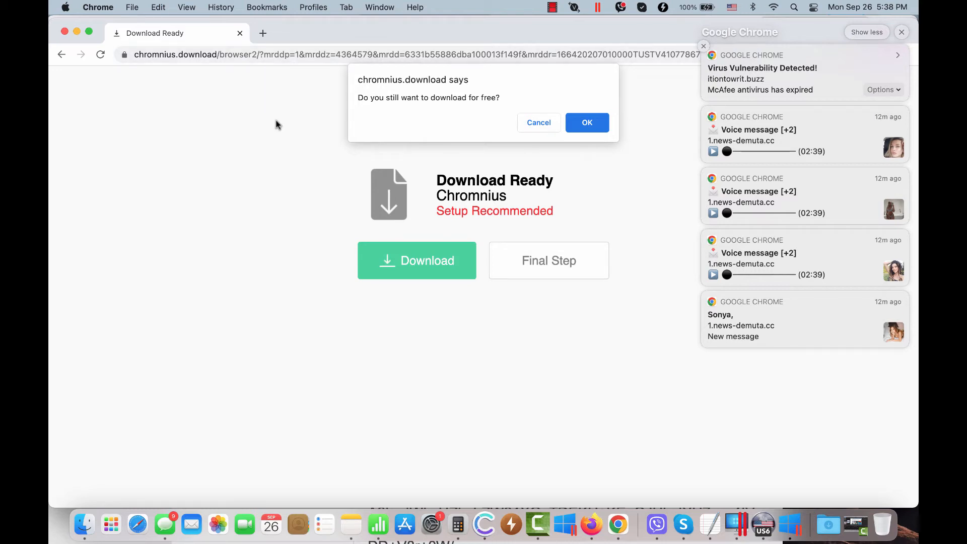
pyautogui.moveTo(86, 524)
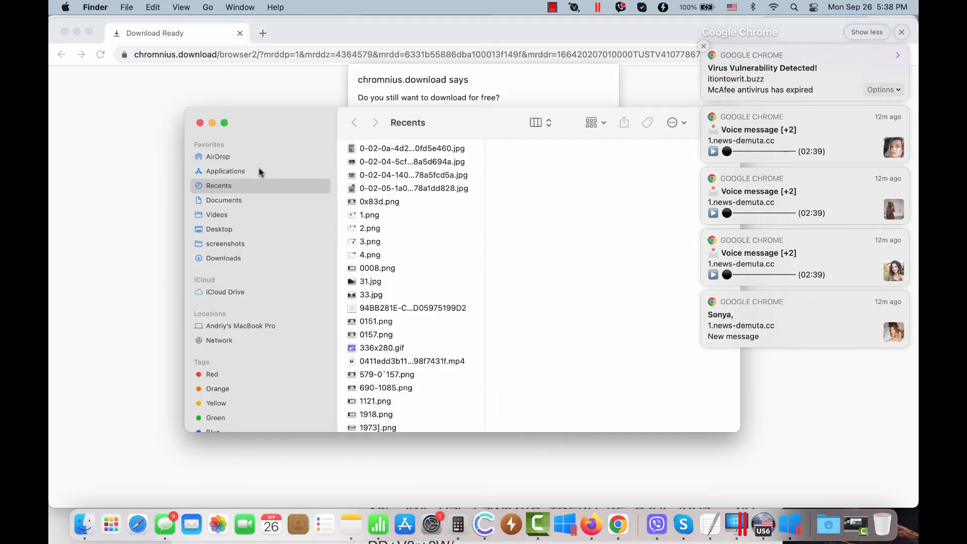
# Browse the Mac's recent files from the Finder sidebar
pyautogui.click(225, 172)
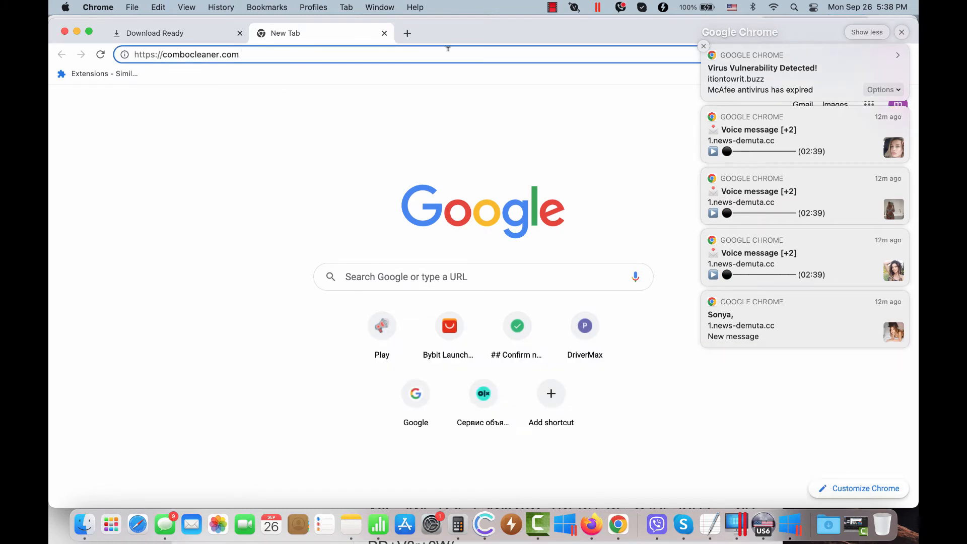
# Load combocleaner.com in the new Chrome tab
pyautogui.press('Enter')
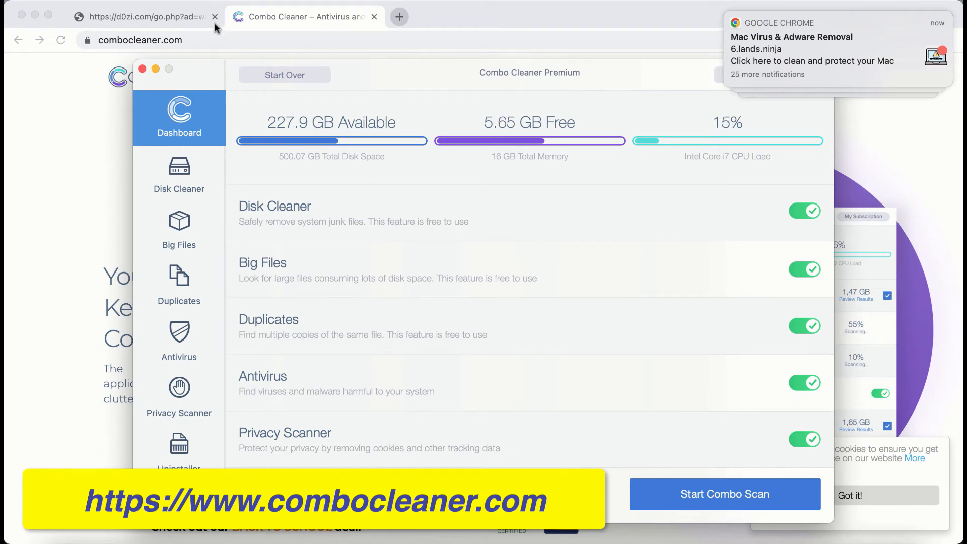
# Close the d0zi.com redirect tab and start the Combo Scan with all features
pyautogui.click(215, 17)
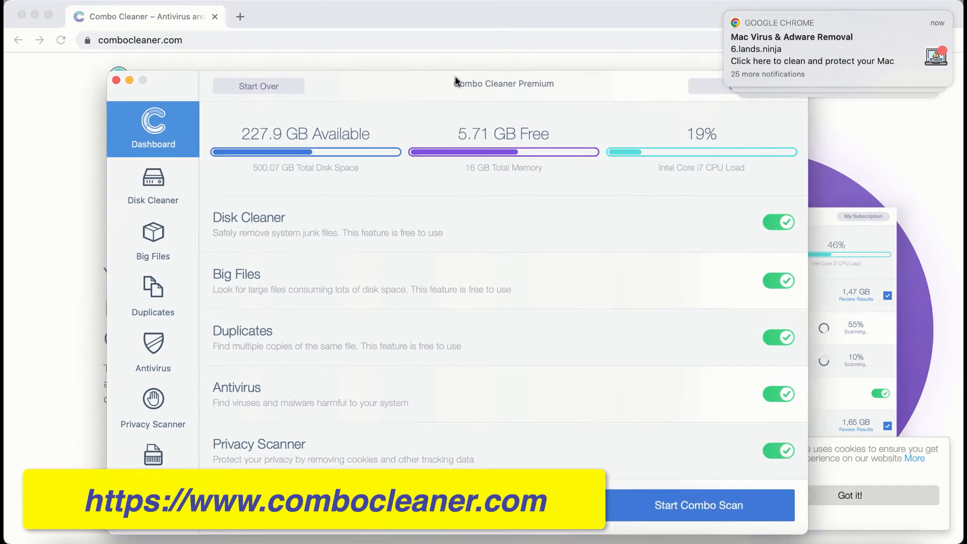
pyautogui.moveTo(314, 43)
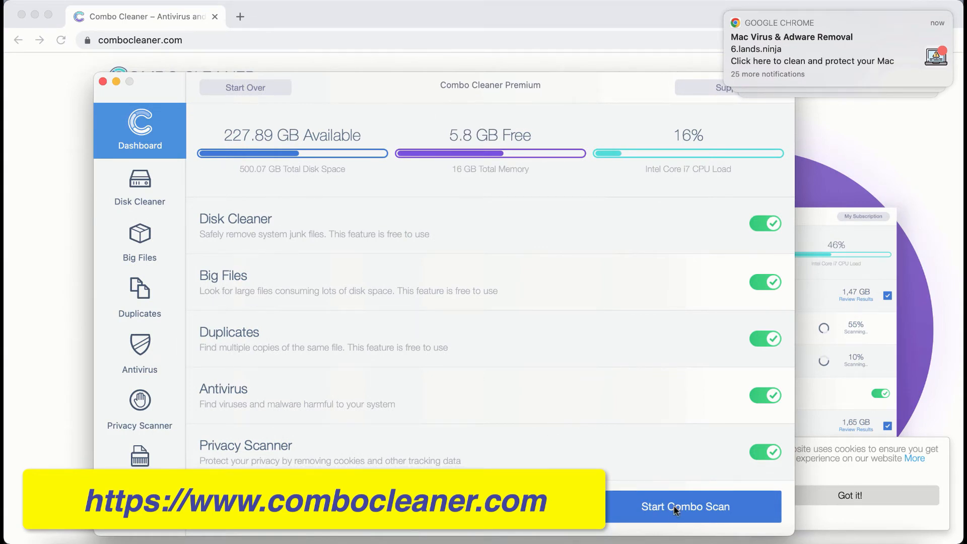
pyautogui.click(685, 506)
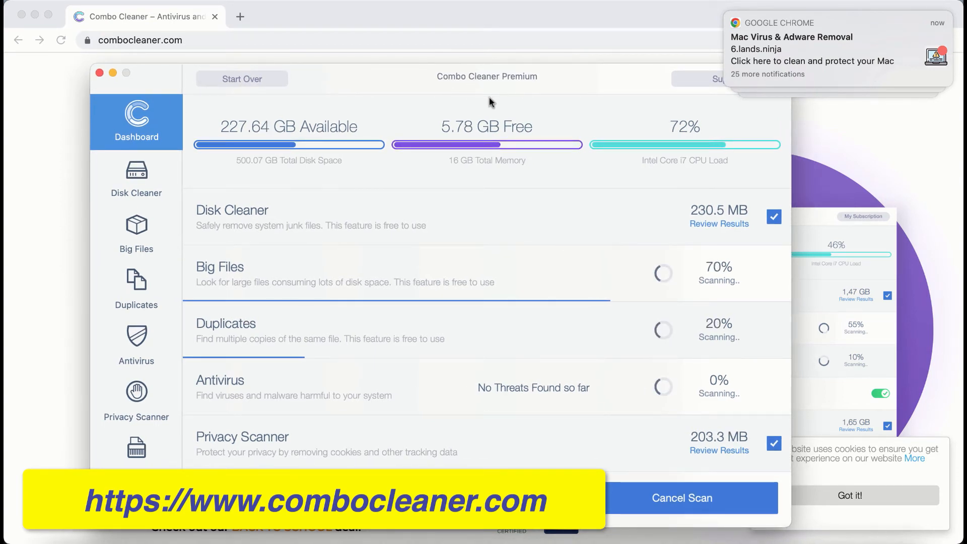
# Check the Disk Cleaner junk results, Duplicates progress and Big Files progress during the scan
pyautogui.click(137, 179)
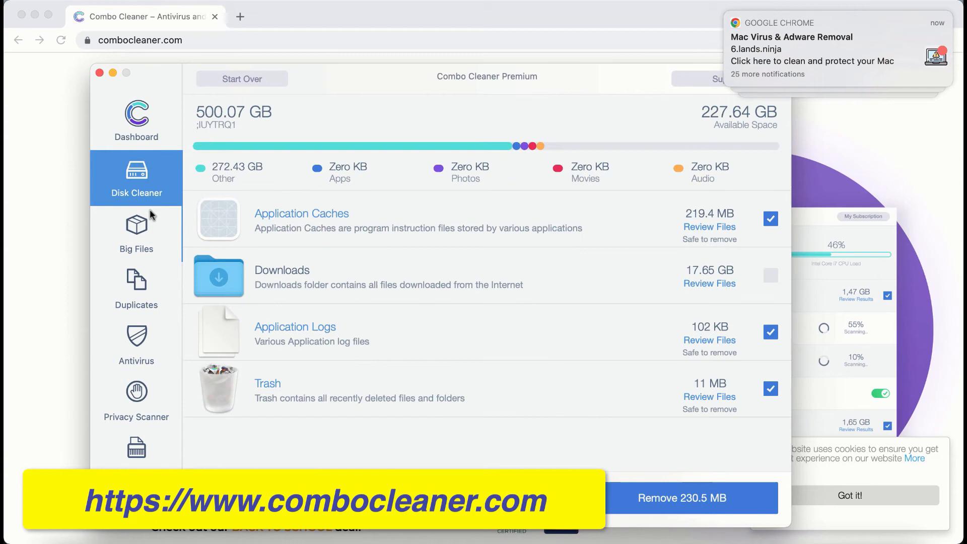
pyautogui.click(136, 291)
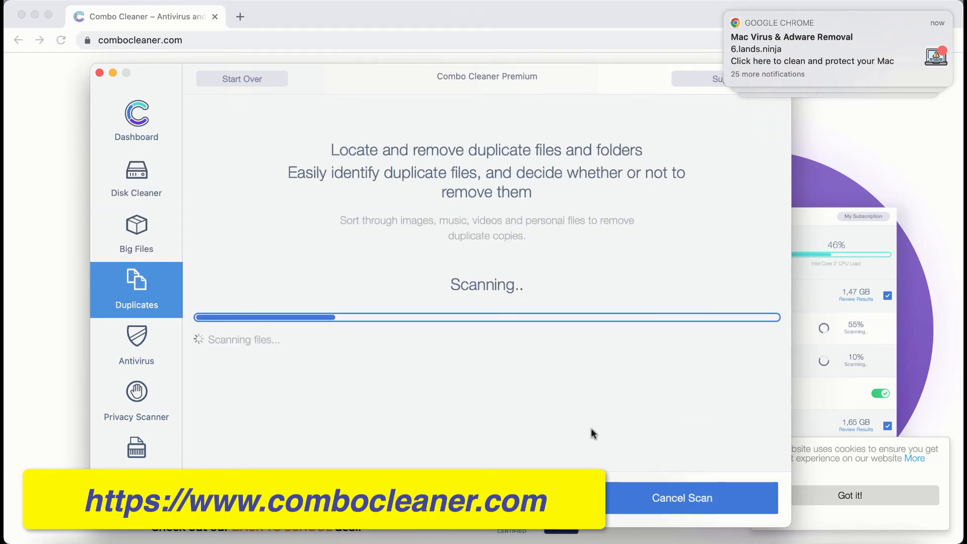
pyautogui.moveTo(153, 174)
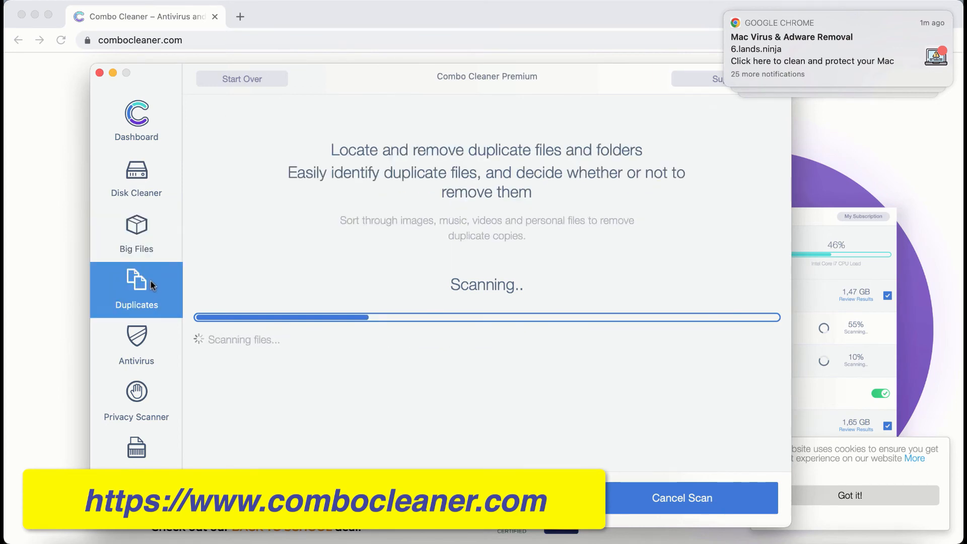
pyautogui.click(136, 179)
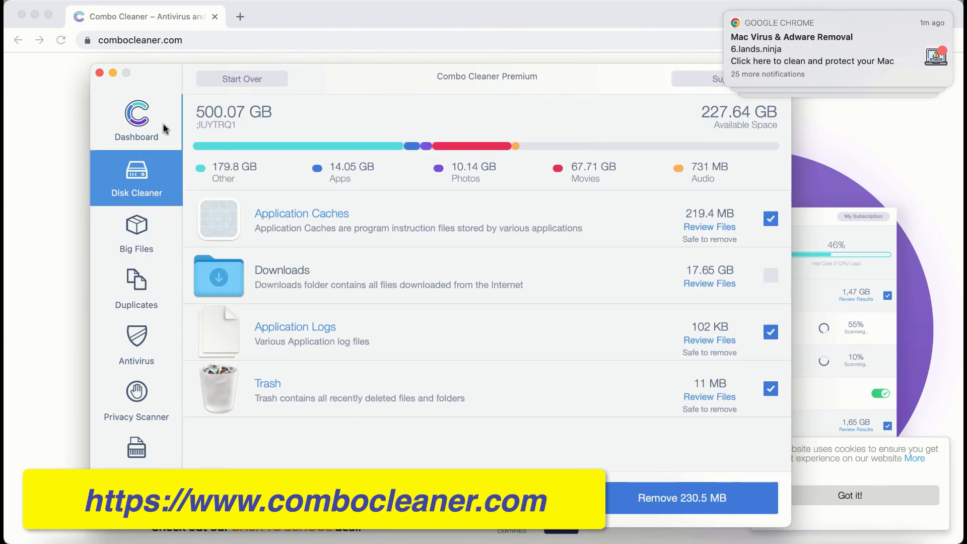
pyautogui.click(136, 290)
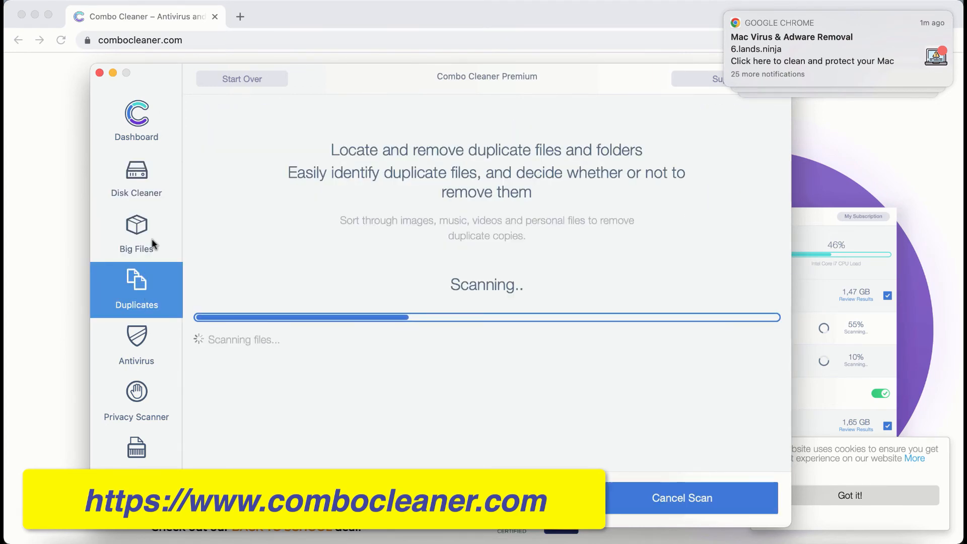
pyautogui.click(136, 122)
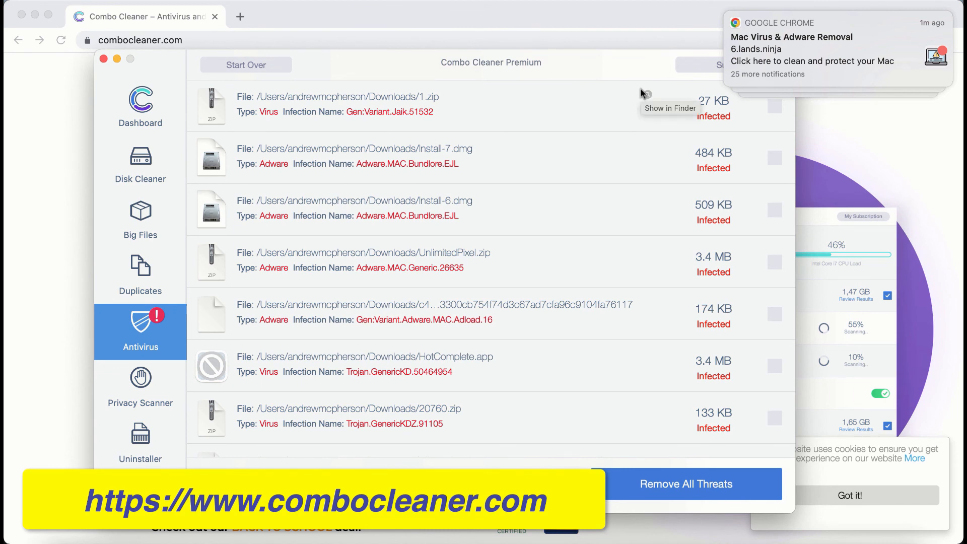
pyautogui.moveTo(593, 233)
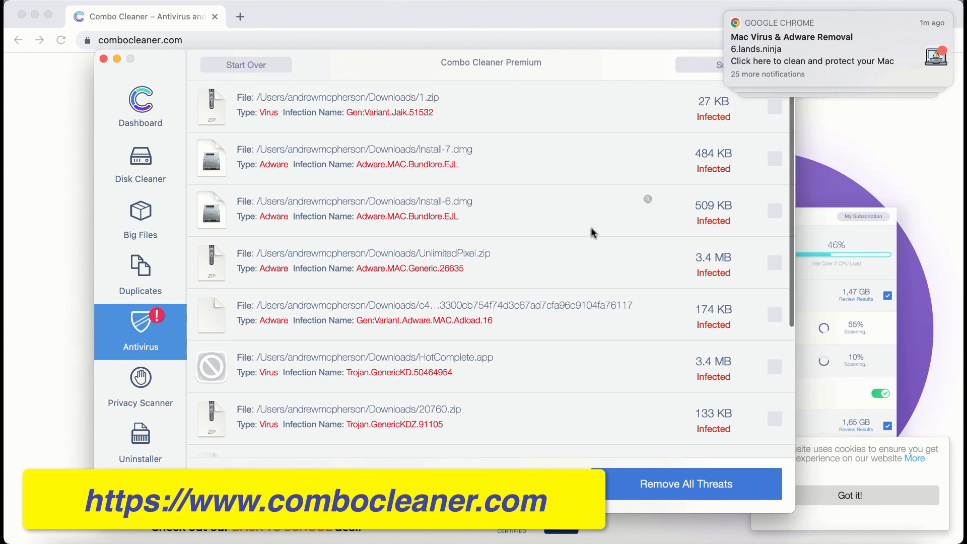
# Scroll the infected-files list to reveal more adware and virus entries from Downloads
pyautogui.scroll(-3)
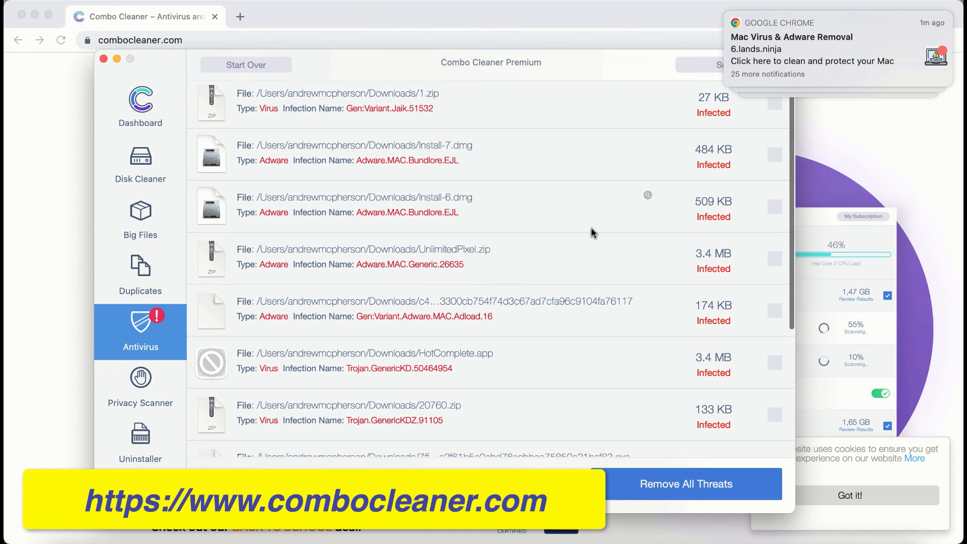